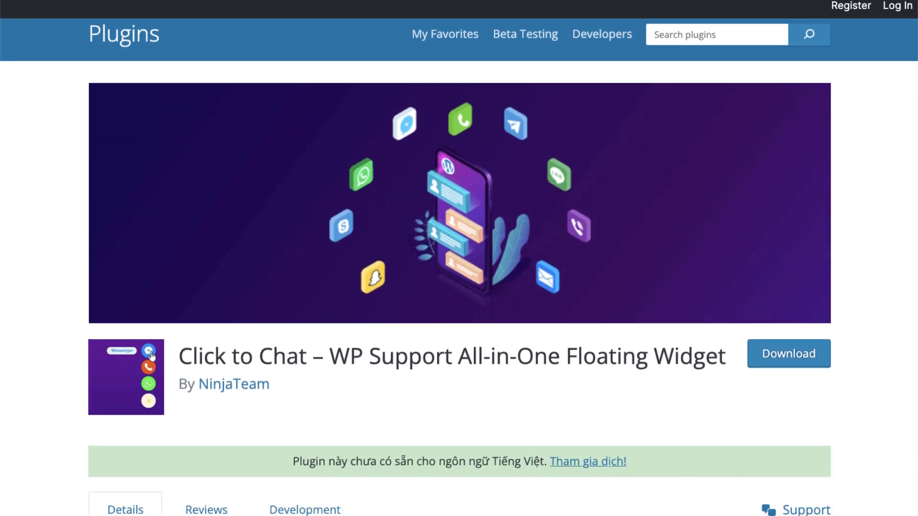
- Reach the Add New Plugin screen from the WordPress dashboard
scroll(down, 3)
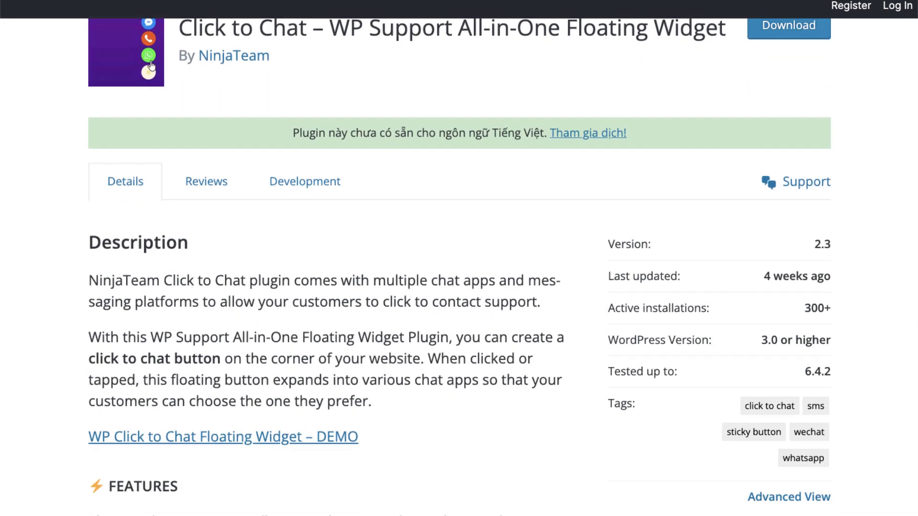
scroll(down, 3)
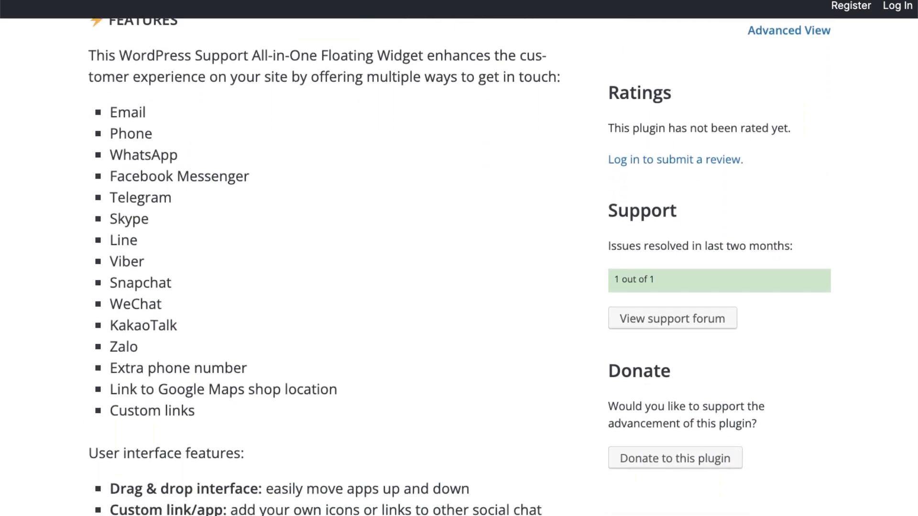
scroll(down, 3)
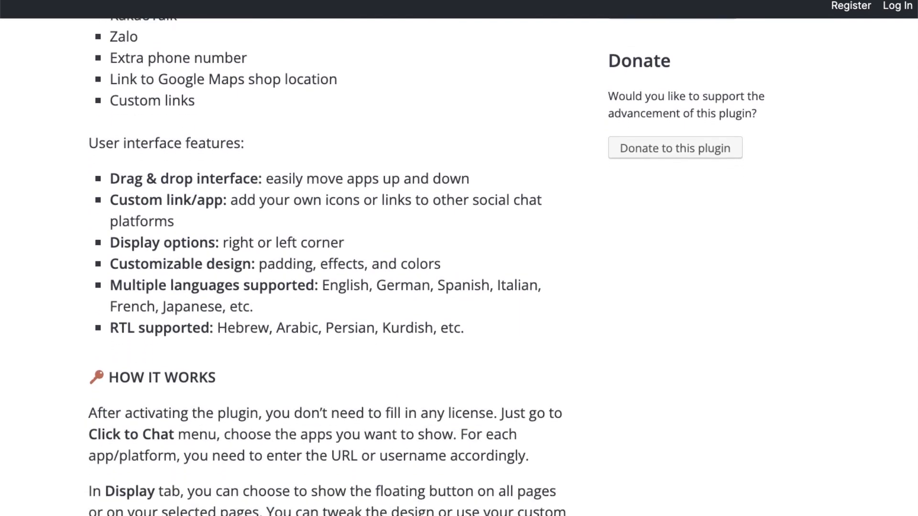
scroll(down, 3)
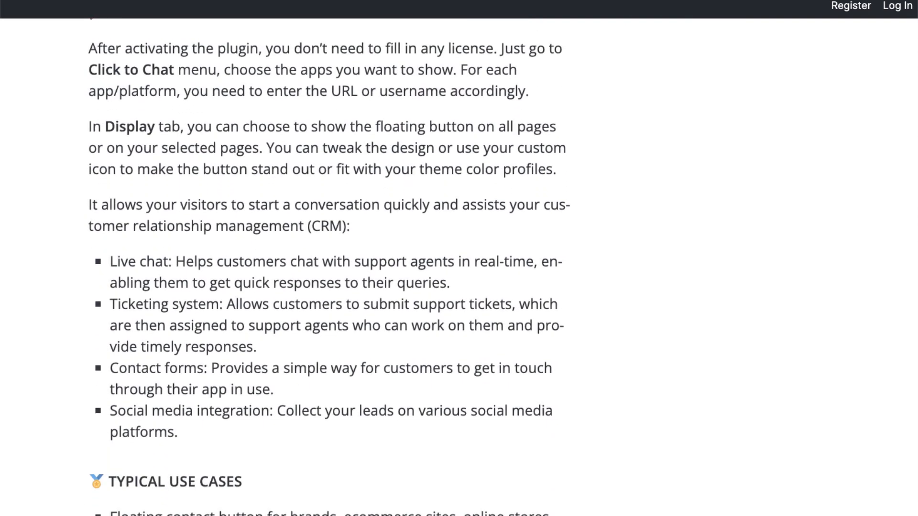
scroll(down, 3)
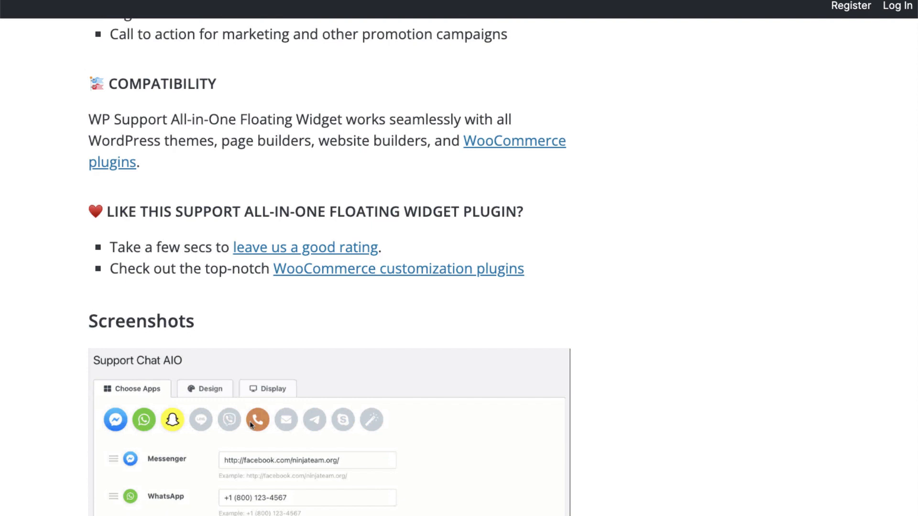
scroll(down, 3)
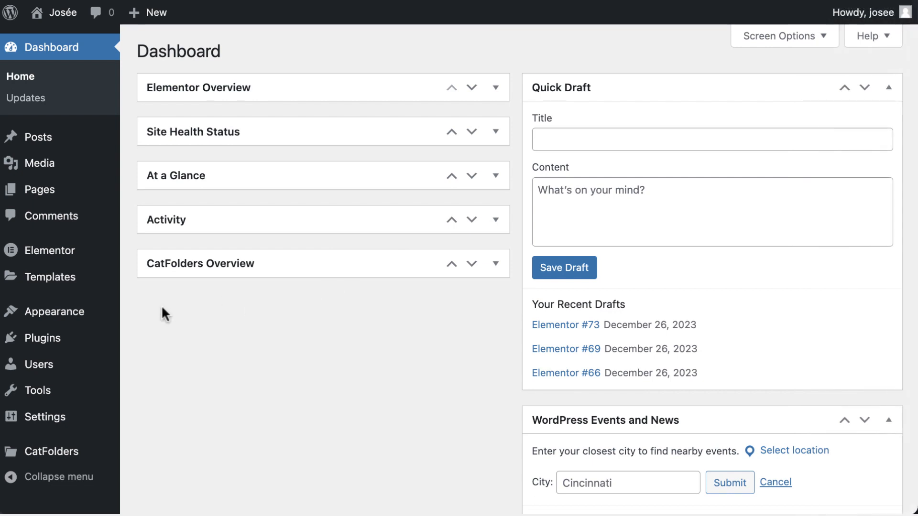
click(171, 361)
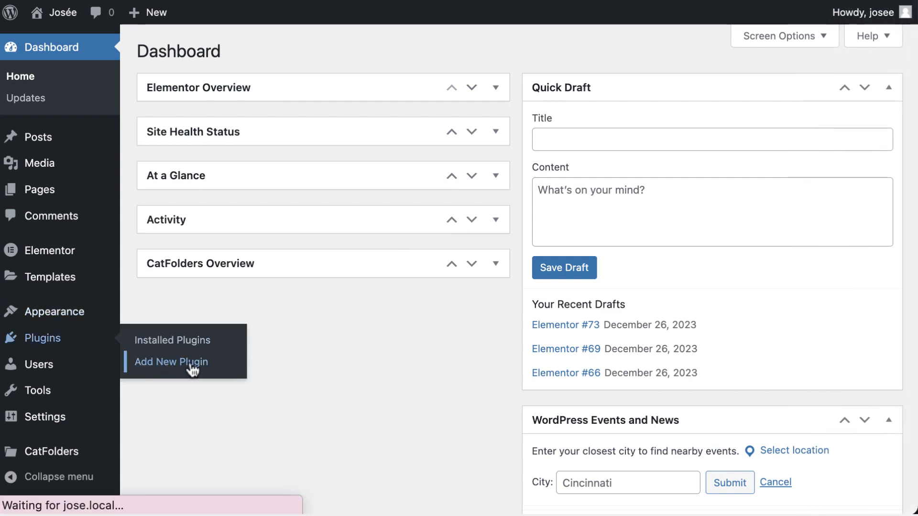
click(170, 362)
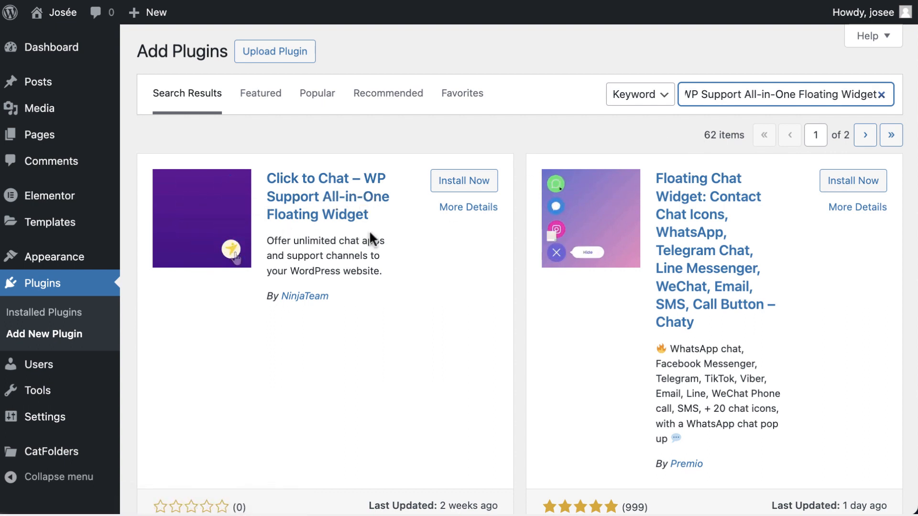
- Install and activate the Click to Chat – WP Support All-in-One Floating Widget plugin
click(463, 181)
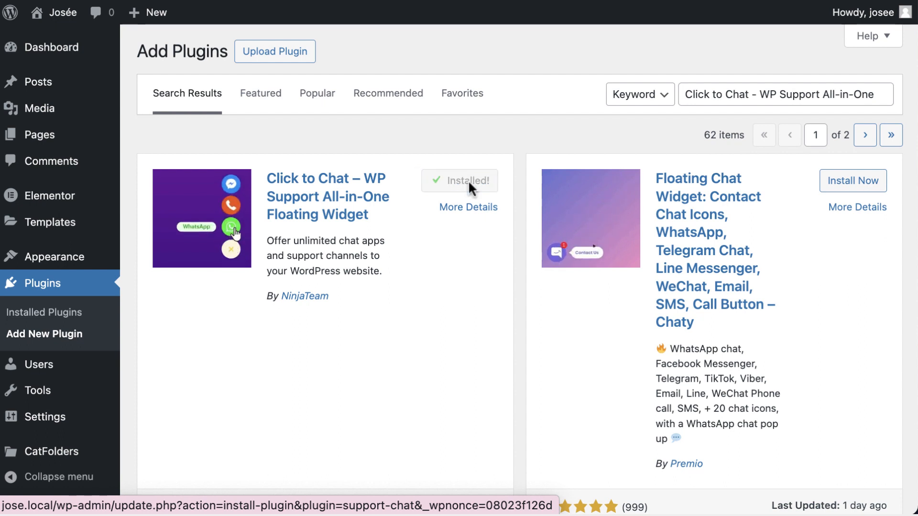
click(459, 181)
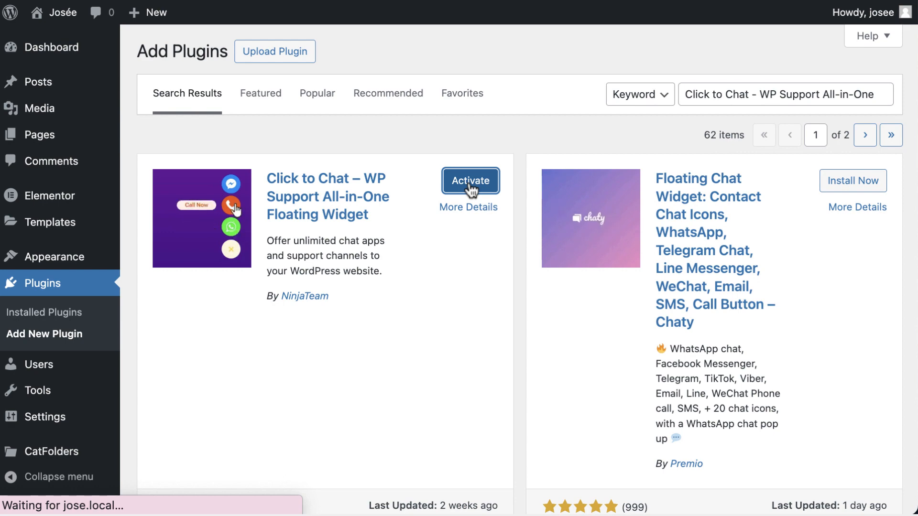
click(470, 181)
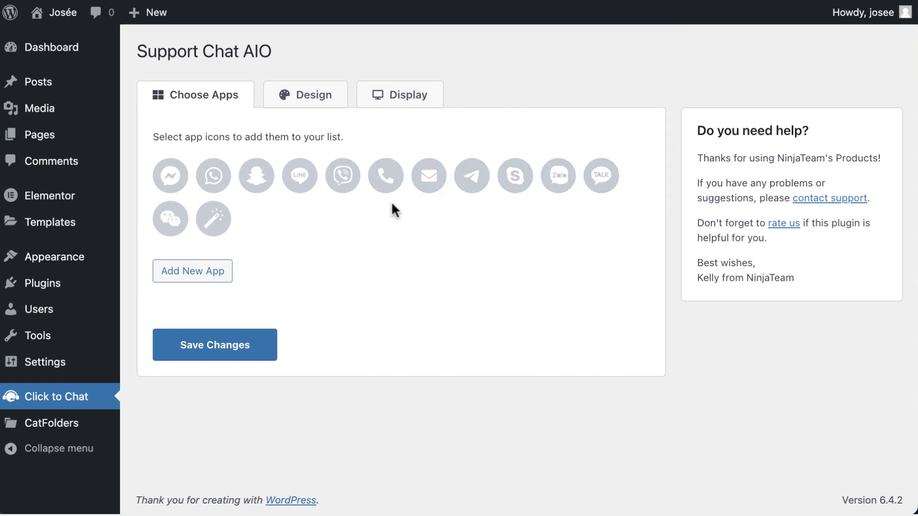
- Add Messenger, WhatsApp, Phone and Email as contact apps on the Choose Apps tab
click(170, 176)
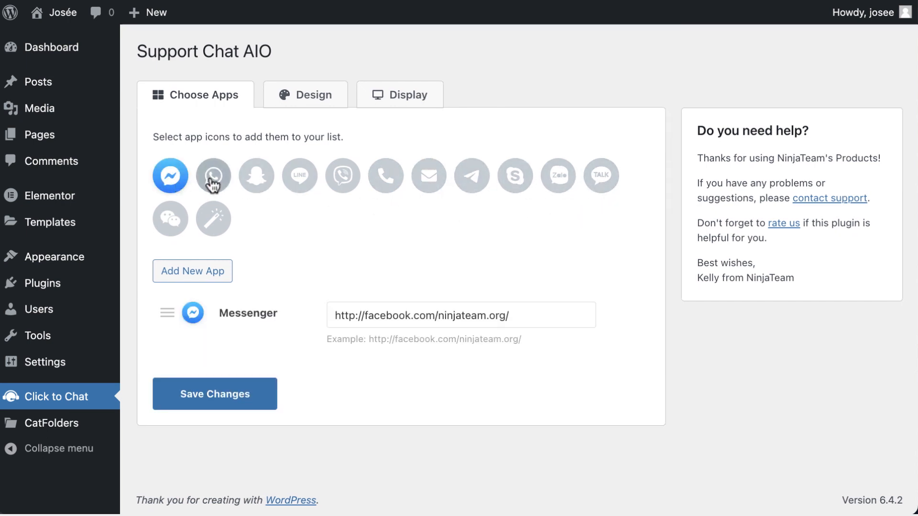
click(213, 175)
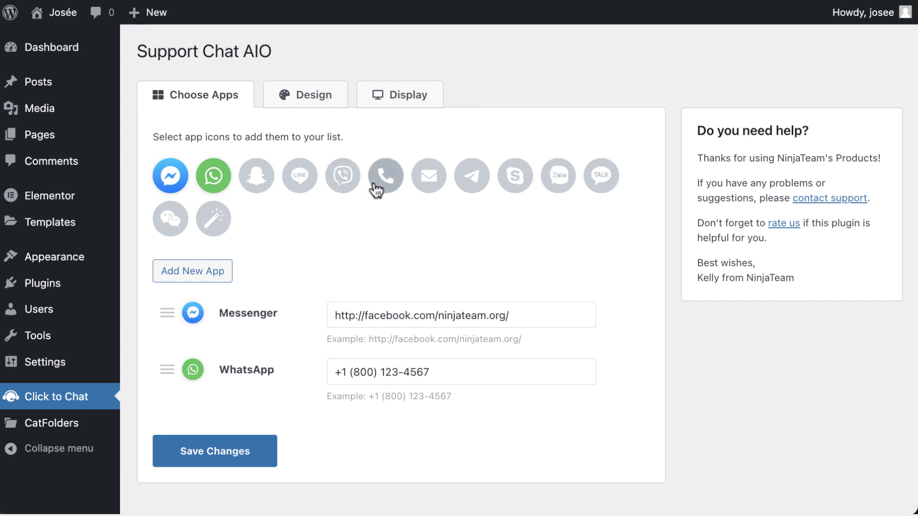
click(385, 176)
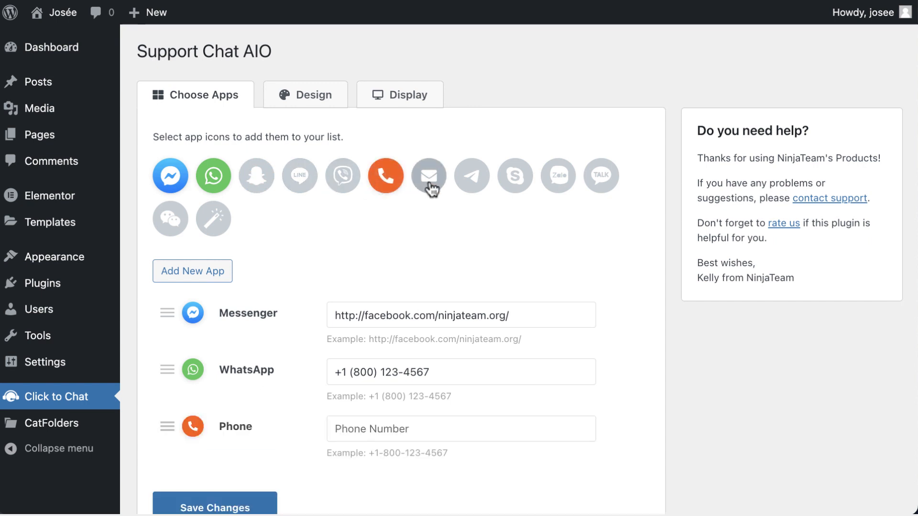
click(429, 176)
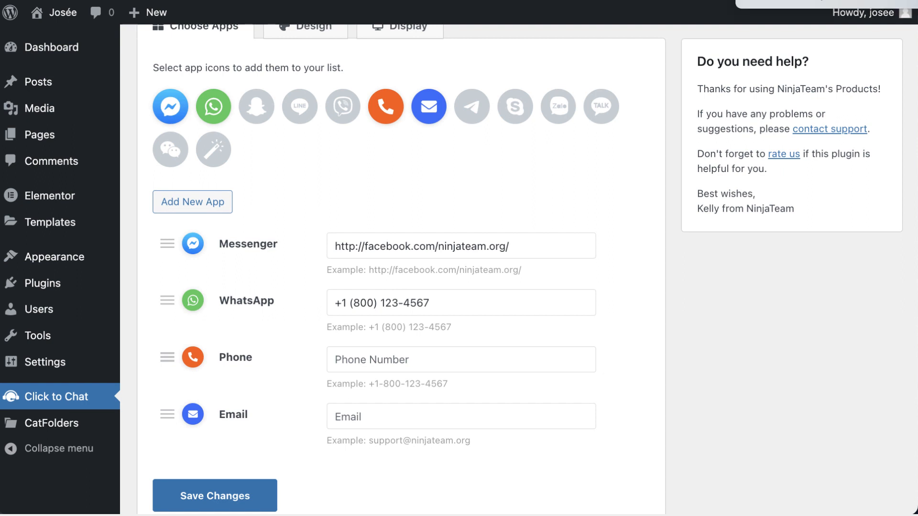
mouse_move(349, 270)
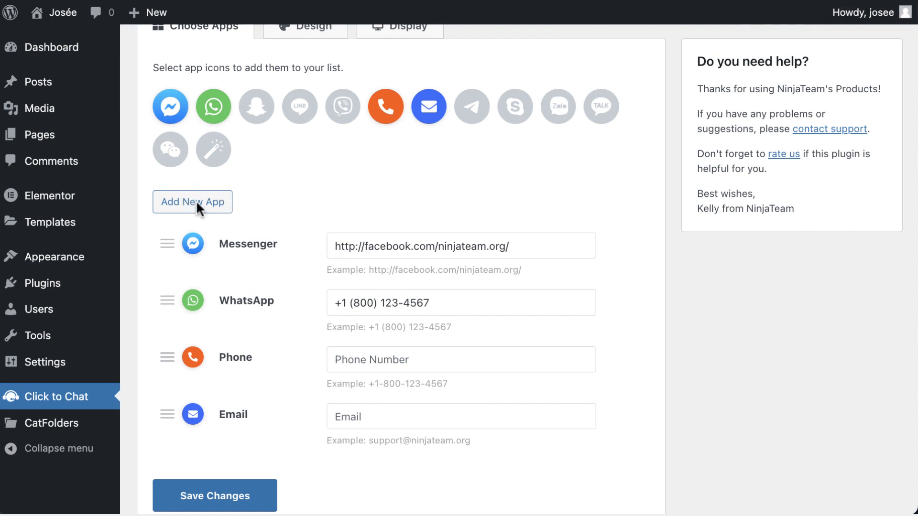
mouse_move(199, 202)
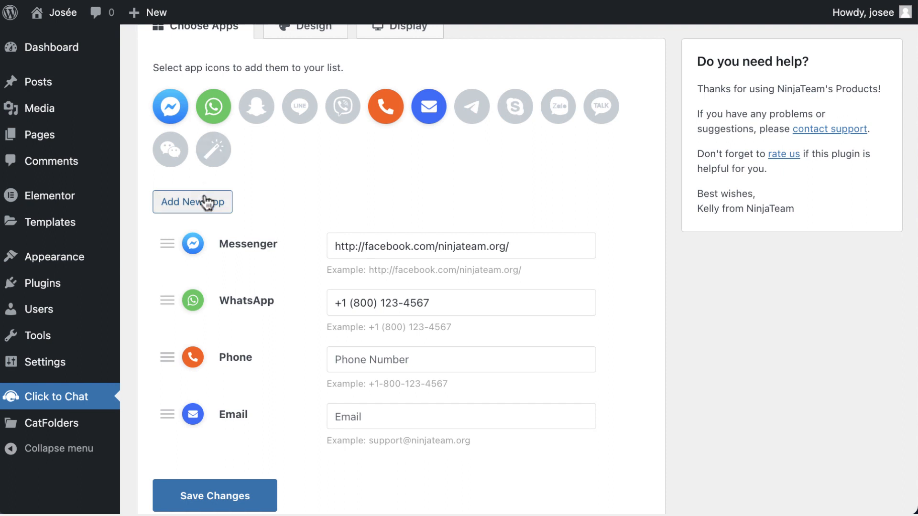
- Add a custom app named Maps with its colour choice, then save the chat app changes
click(213, 149)
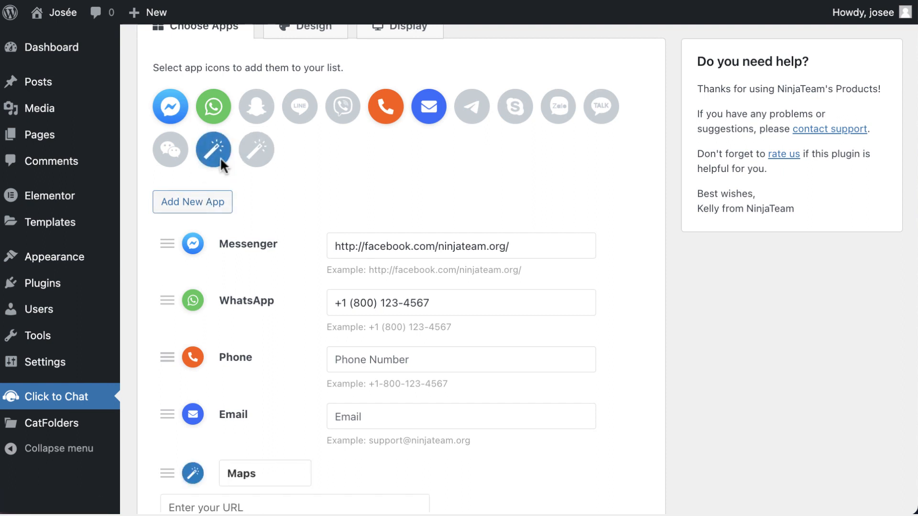
scroll(down, 3)
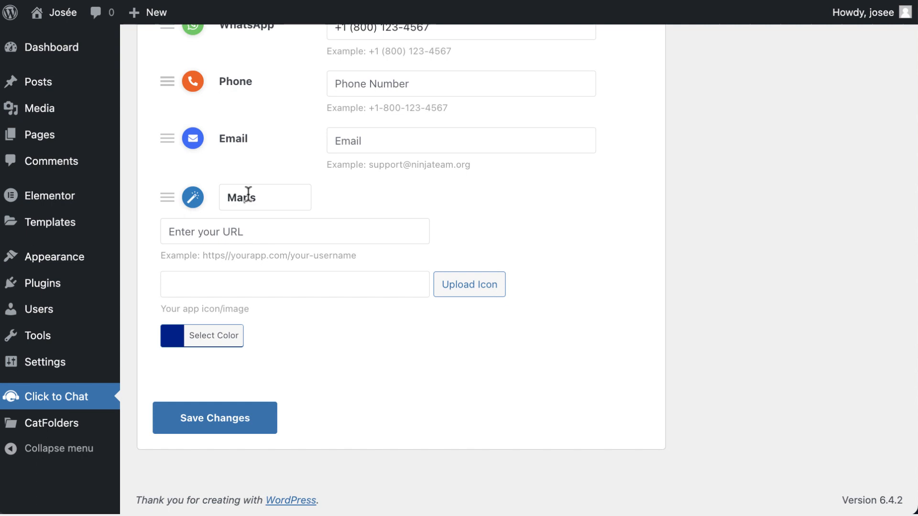
click(264, 197)
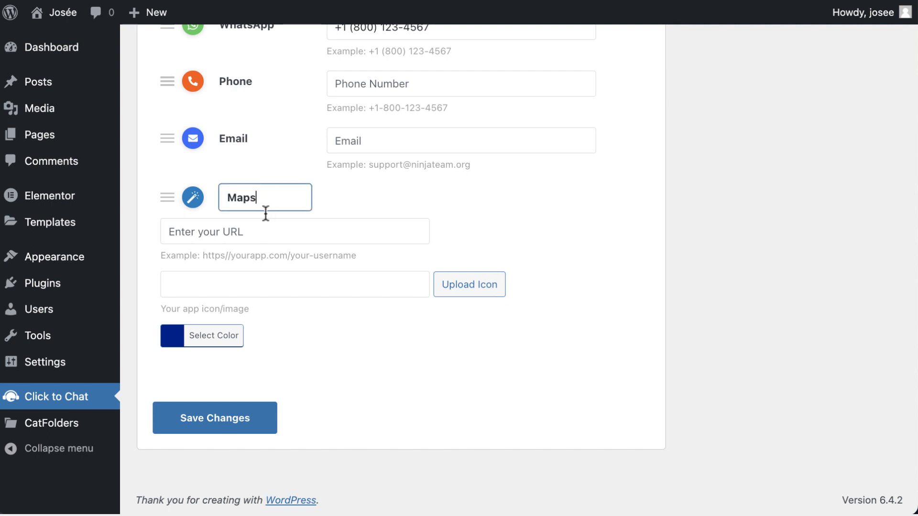
click(295, 232)
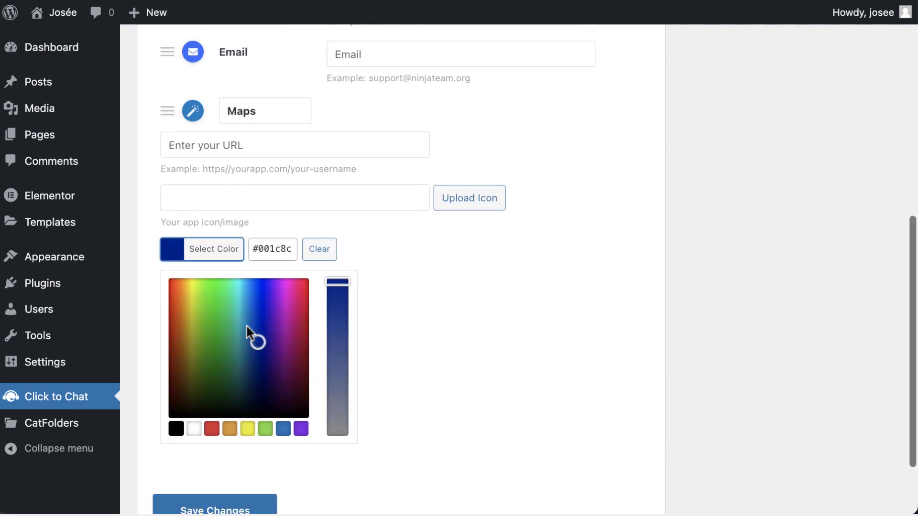
scroll(down, 3)
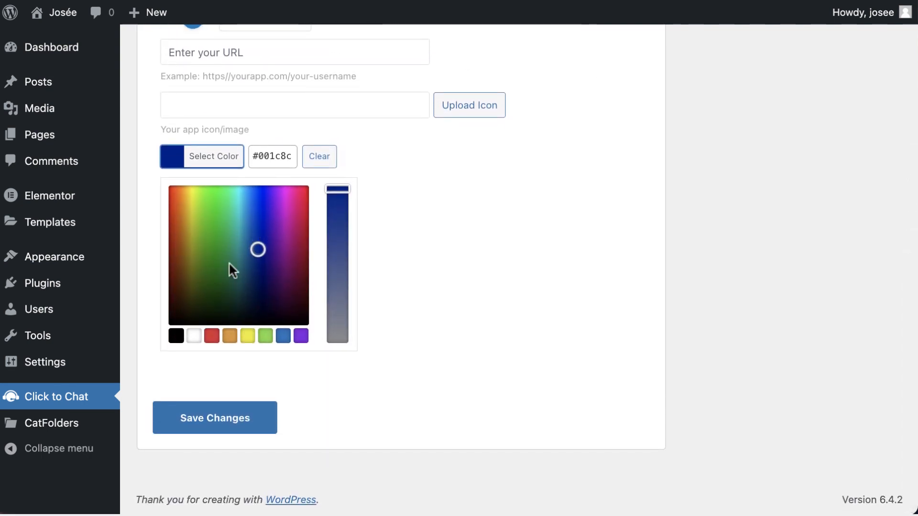
mouse_move(214, 418)
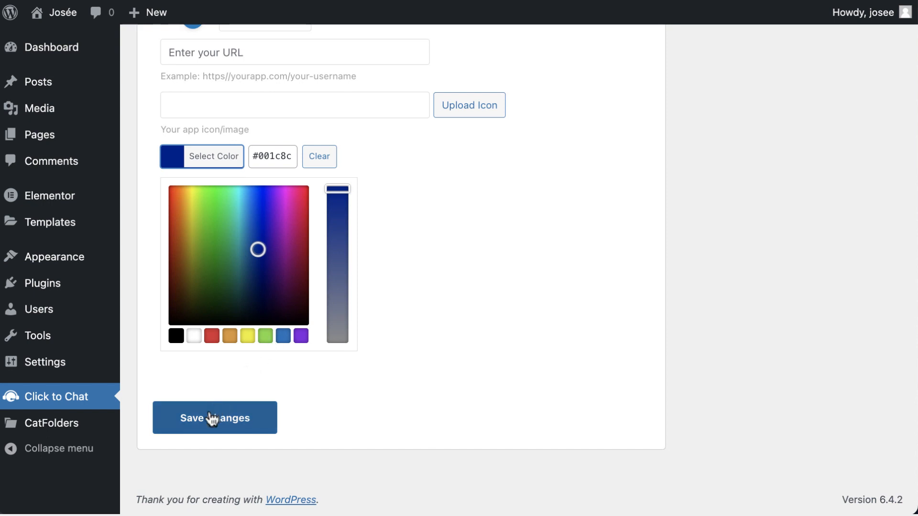
click(215, 418)
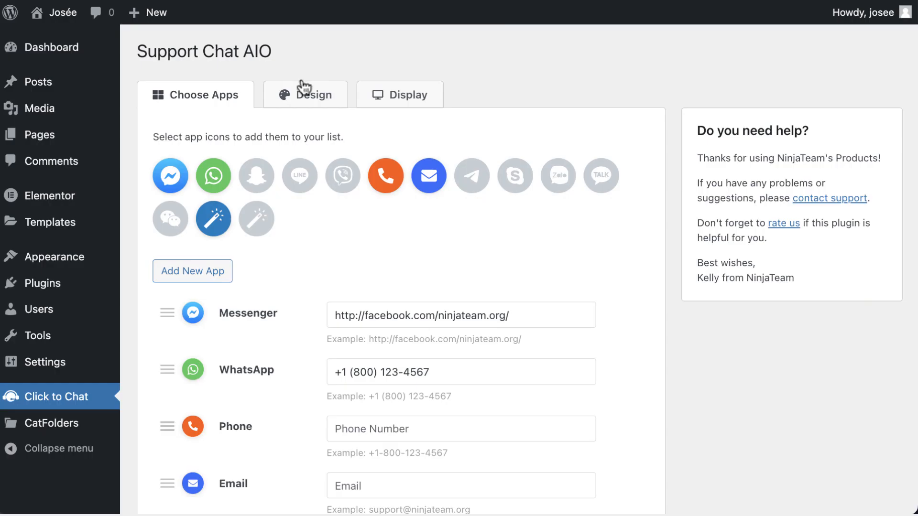
- In the Design settings, keep the chat bubble positioned on the right side
click(305, 95)
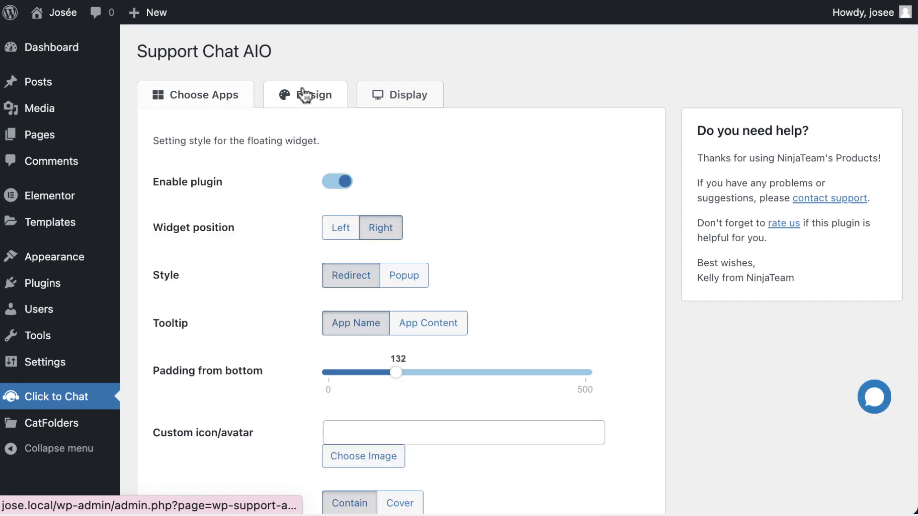
click(305, 95)
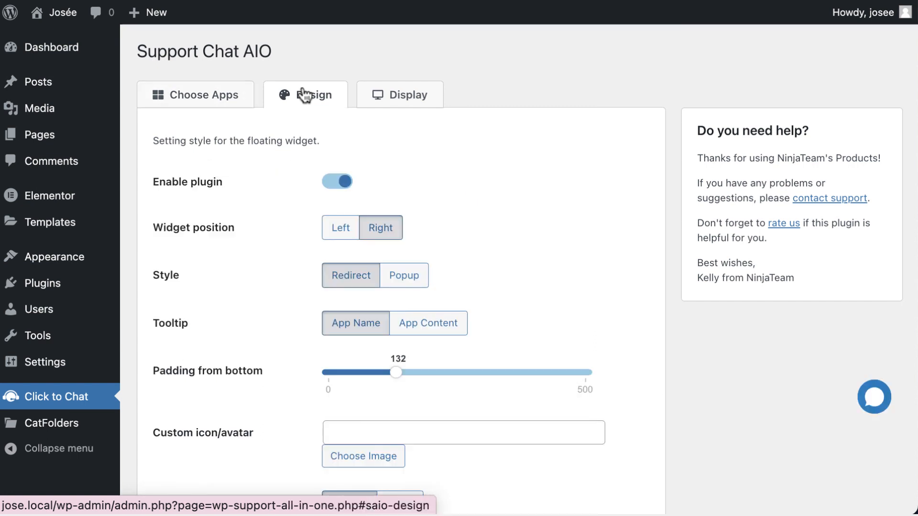
mouse_move(306, 97)
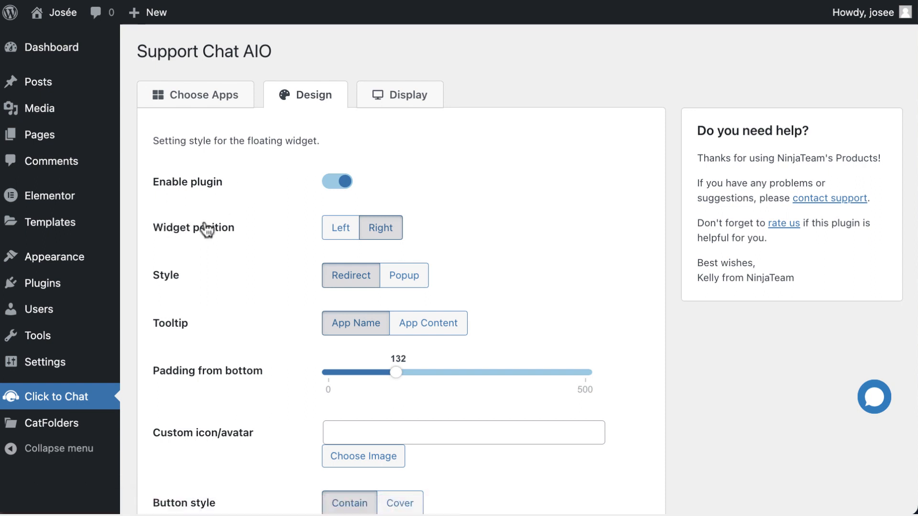
mouse_move(320, 244)
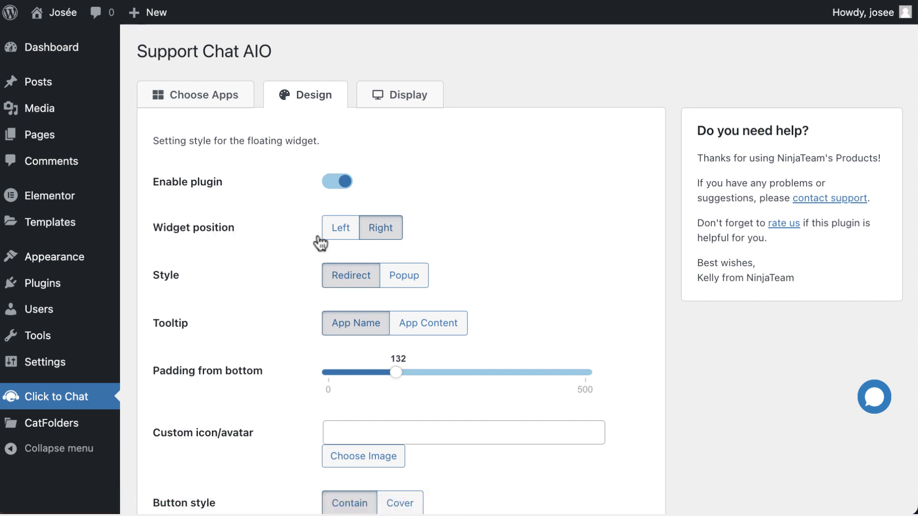
click(340, 227)
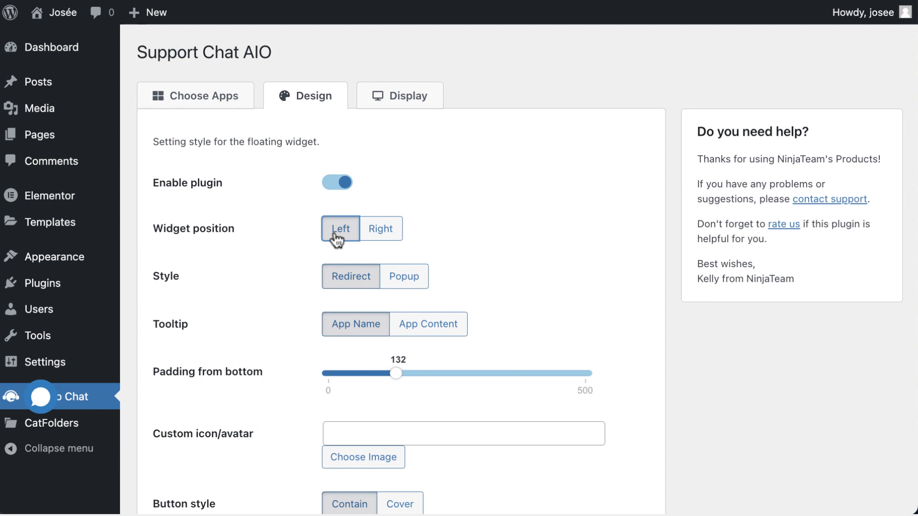
click(379, 228)
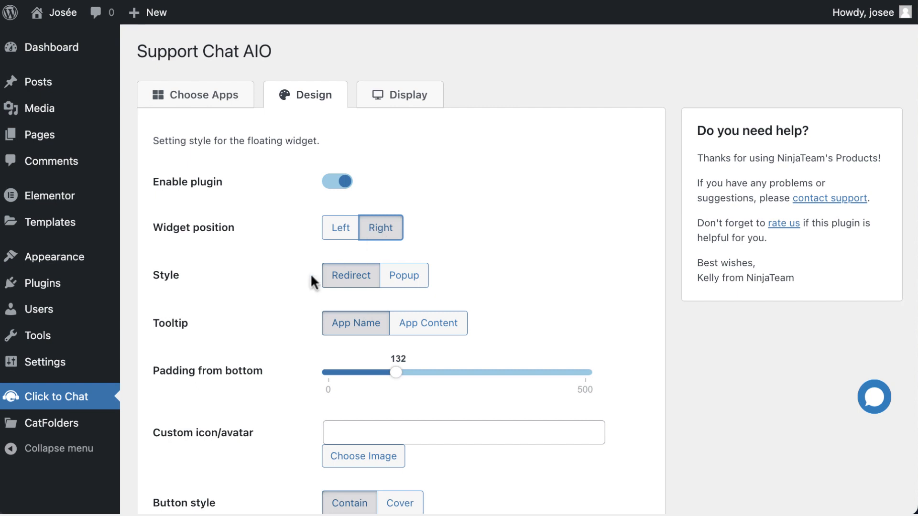
mouse_move(350, 287)
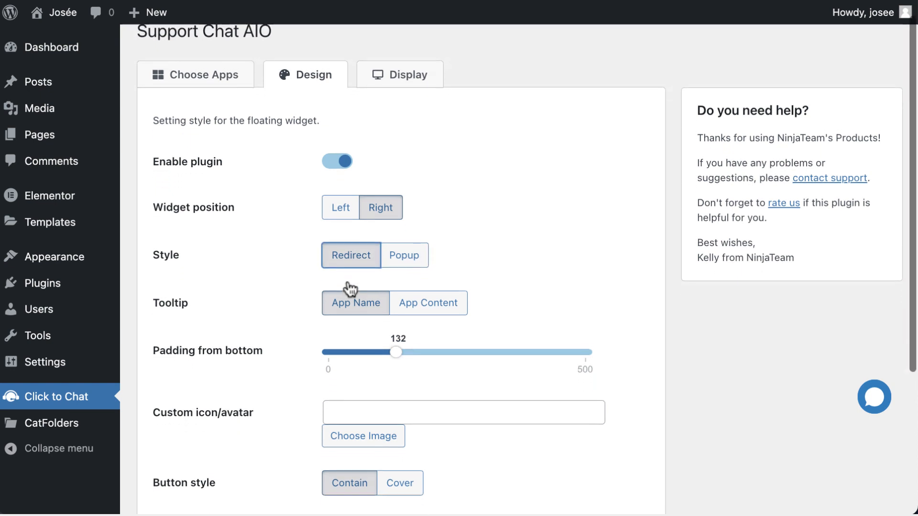
- Set padding from bottom to 228 and keep the Contain button style
scroll(down, 3)
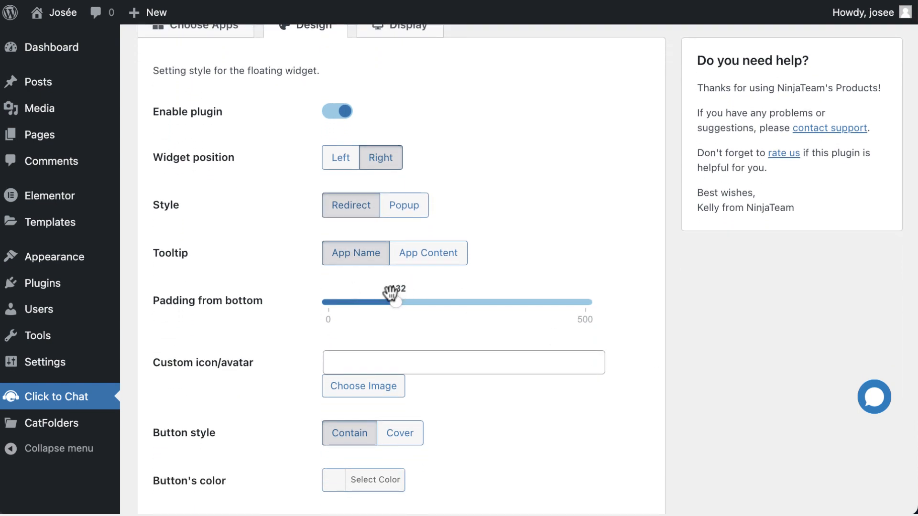
drag(397, 303, 466, 302)
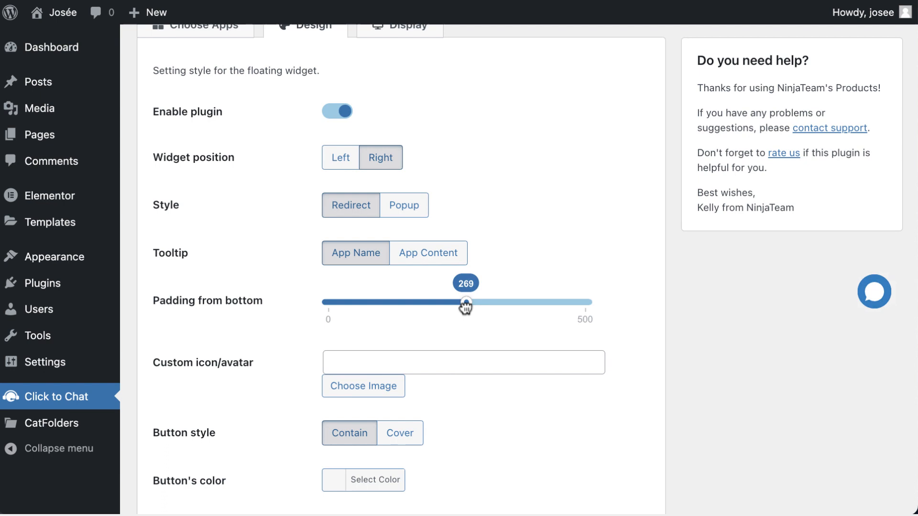
drag(466, 302, 444, 302)
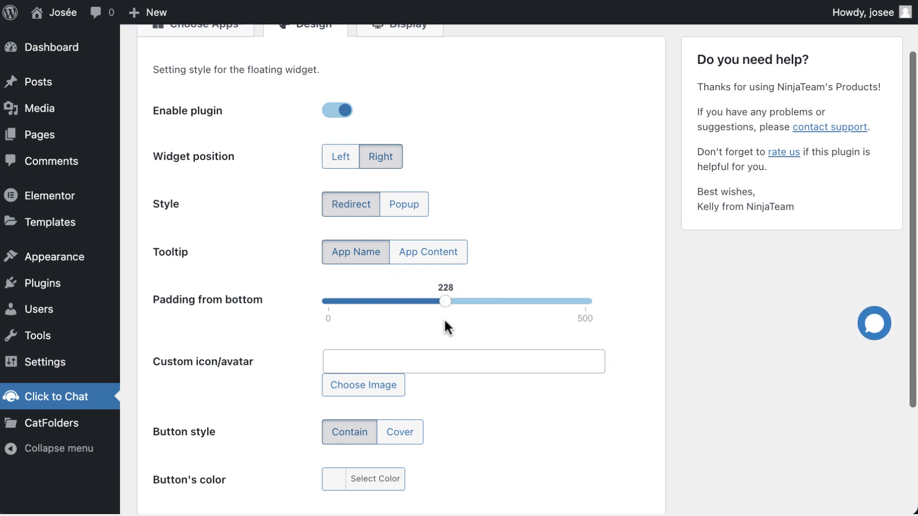
scroll(down, 3)
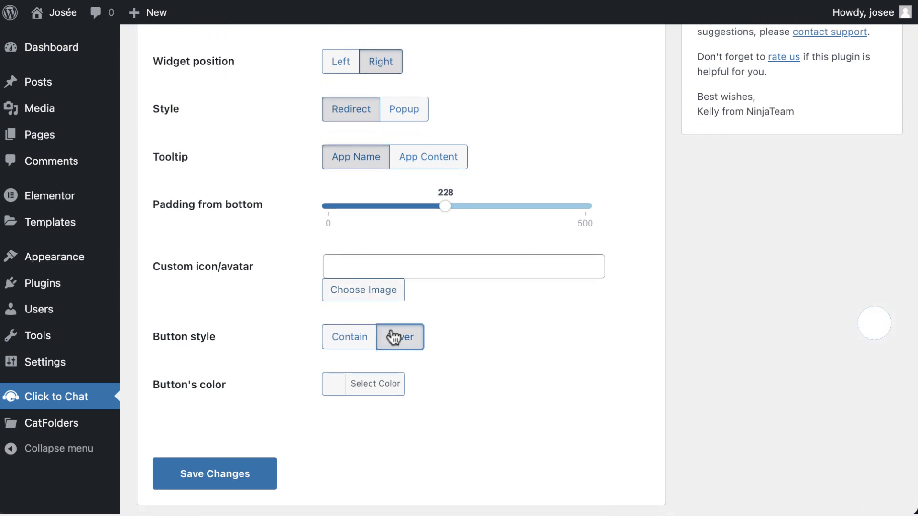
click(349, 337)
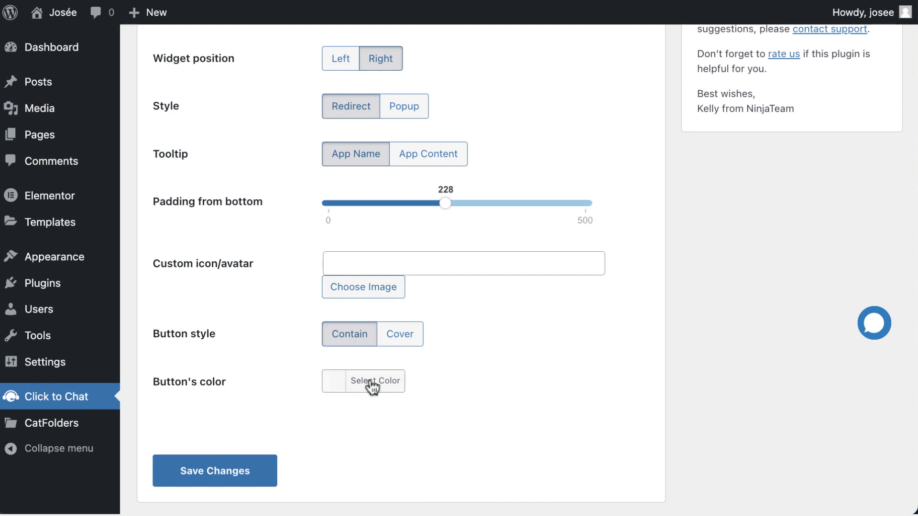
- Bring up the colour picker for Button's color without choosing a colour yet
click(375, 381)
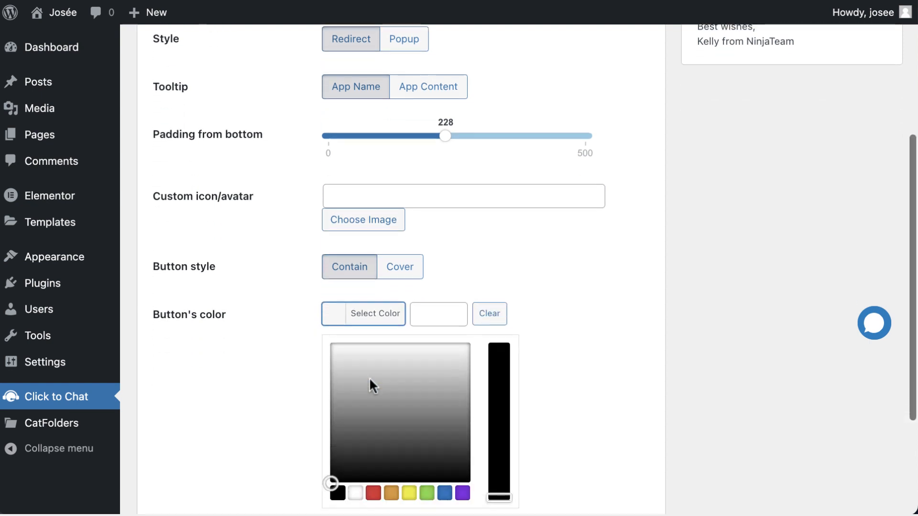
scroll(down, 3)
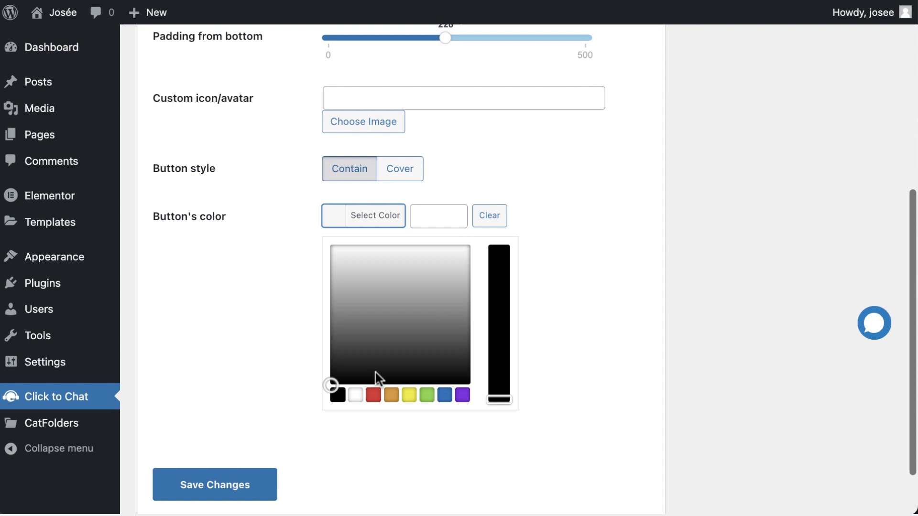
scroll(down, 3)
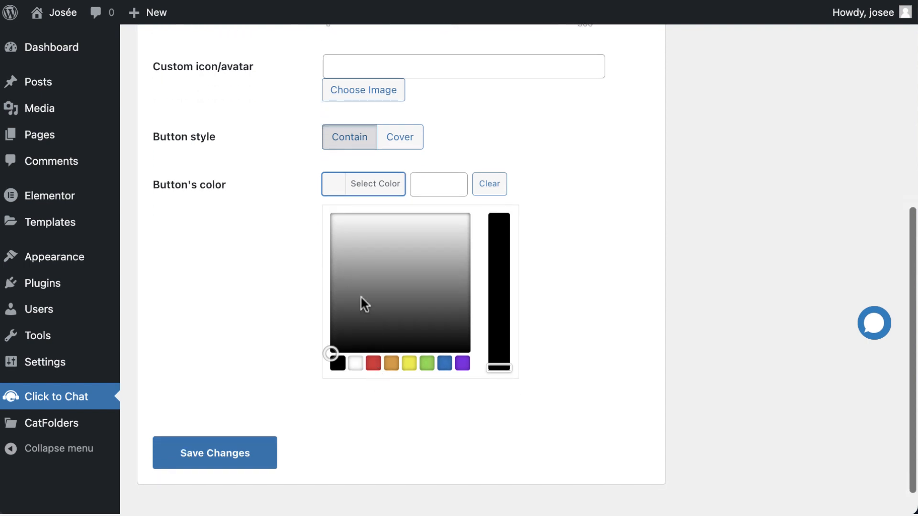
mouse_move(380, 276)
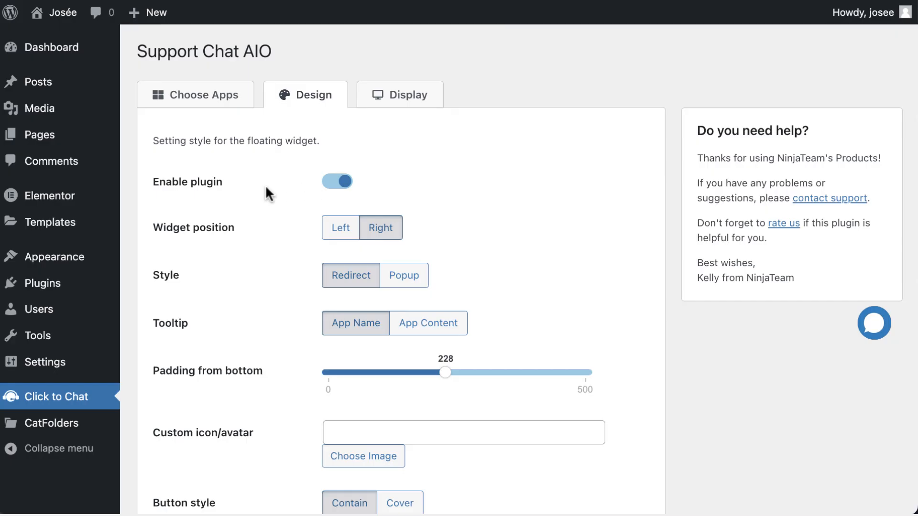
mouse_move(152, 196)
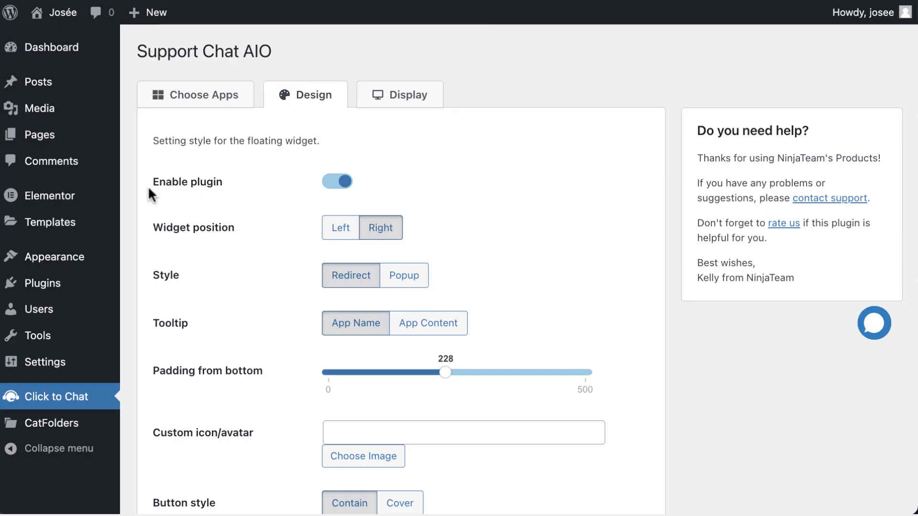
mouse_move(210, 198)
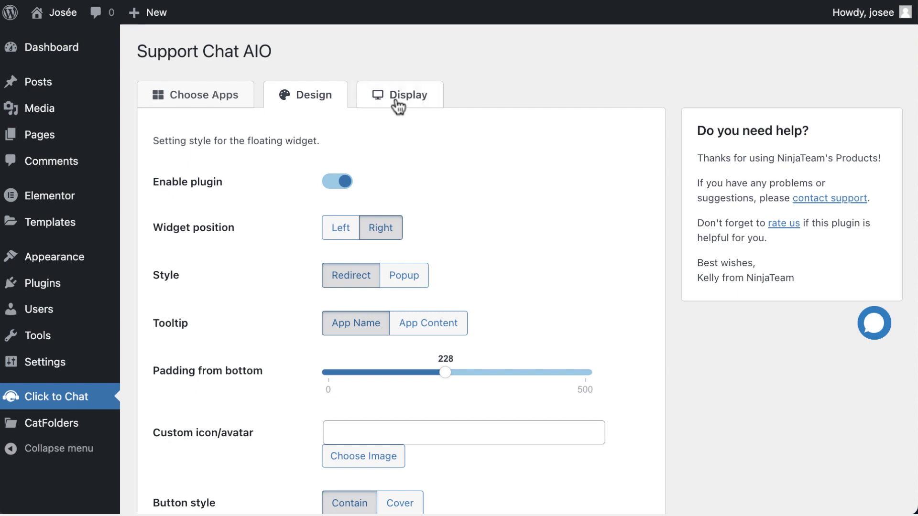
- Switch to the Display settings showing desktop, mobile and page visibility options
click(400, 95)
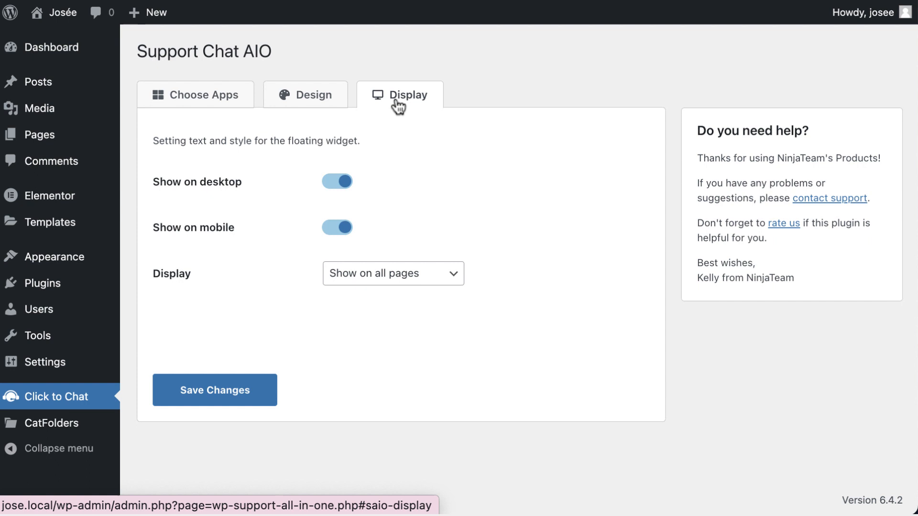
mouse_move(188, 196)
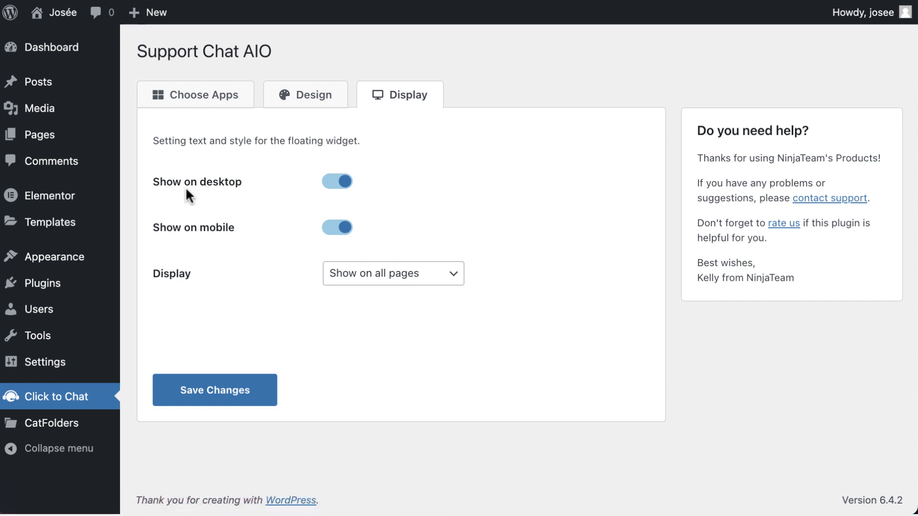
mouse_move(224, 199)
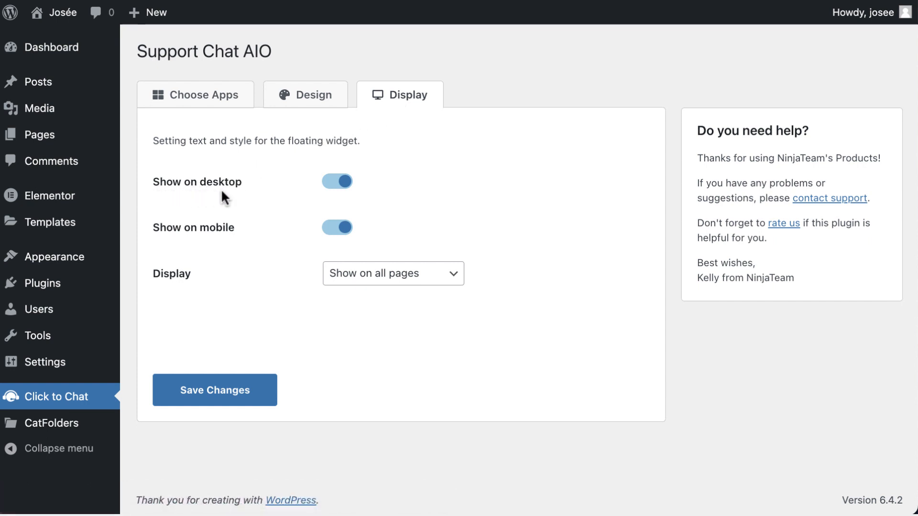
mouse_move(182, 202)
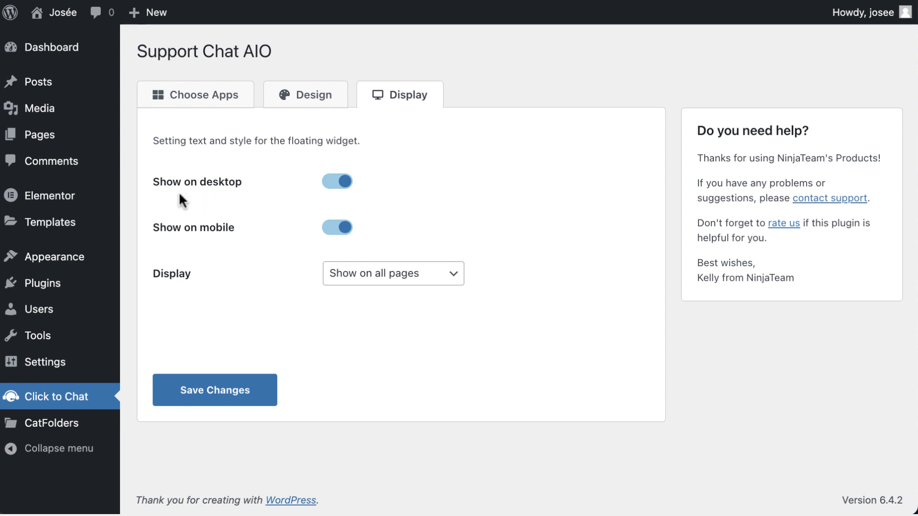
mouse_move(177, 202)
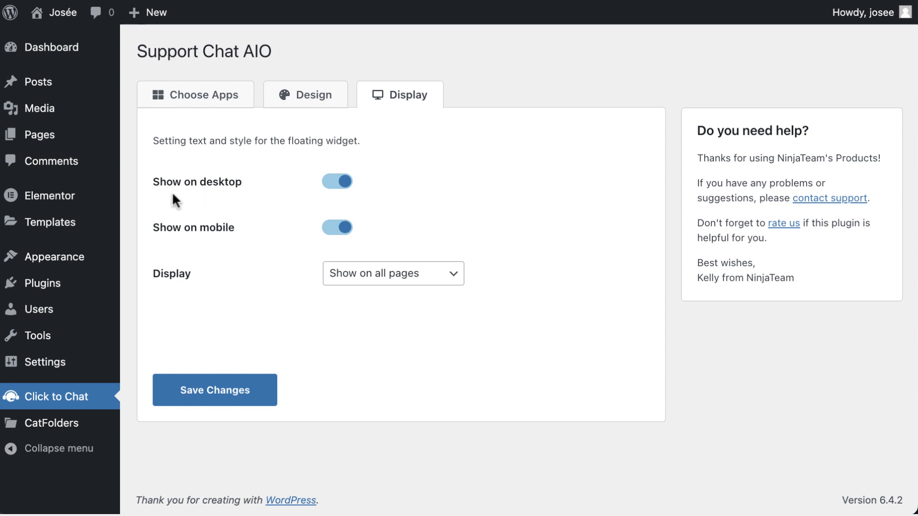
mouse_move(340, 199)
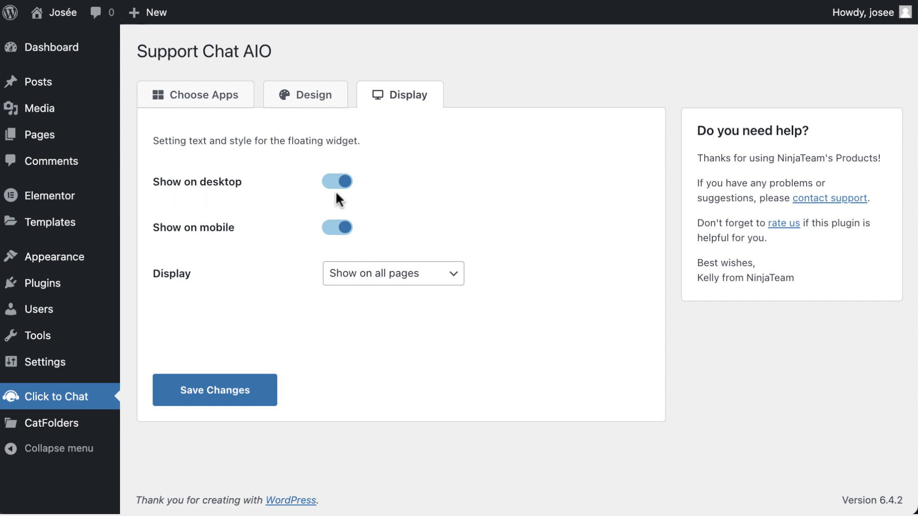
mouse_move(344, 199)
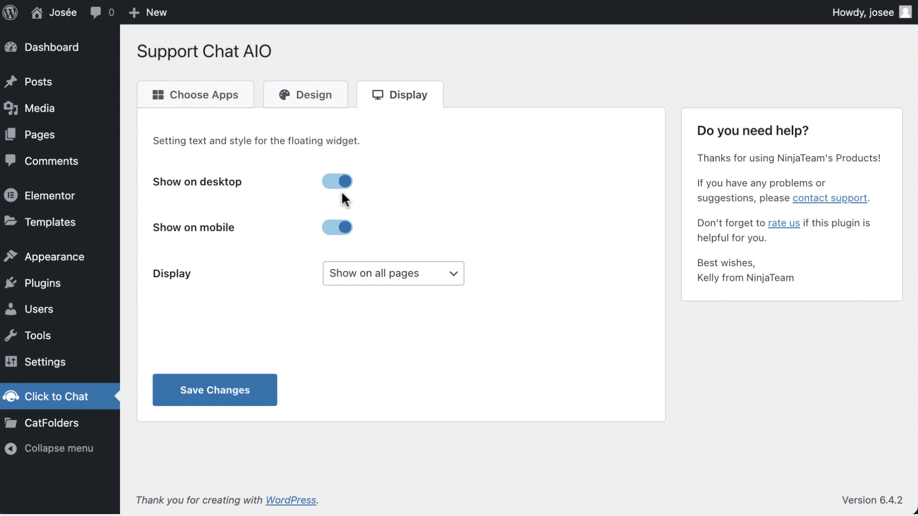
mouse_move(335, 200)
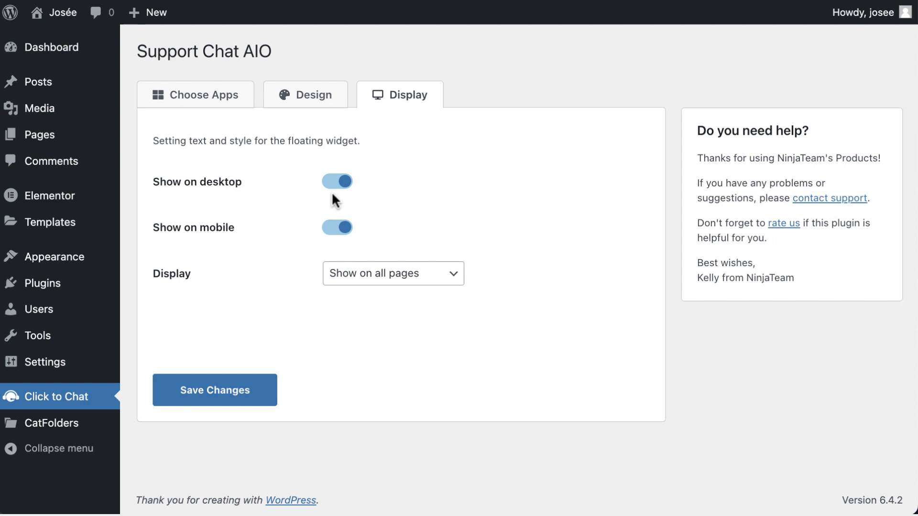
mouse_move(184, 256)
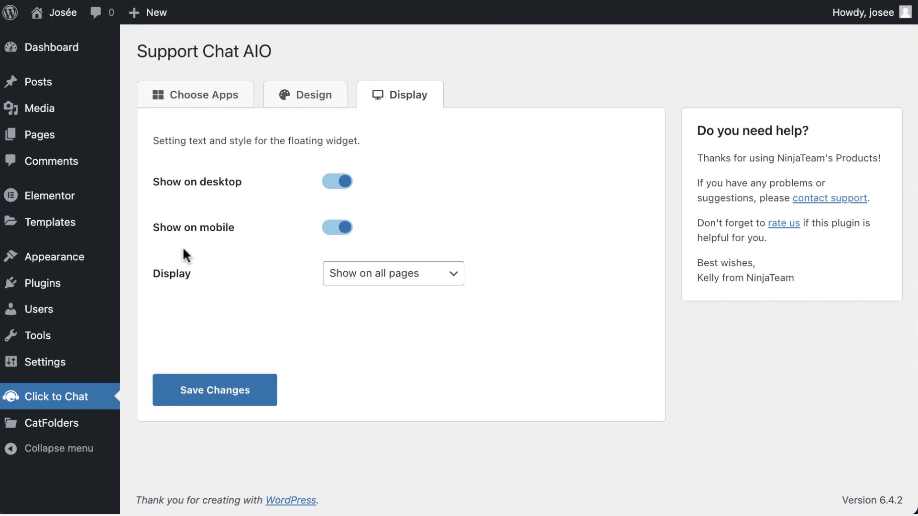
mouse_move(202, 250)
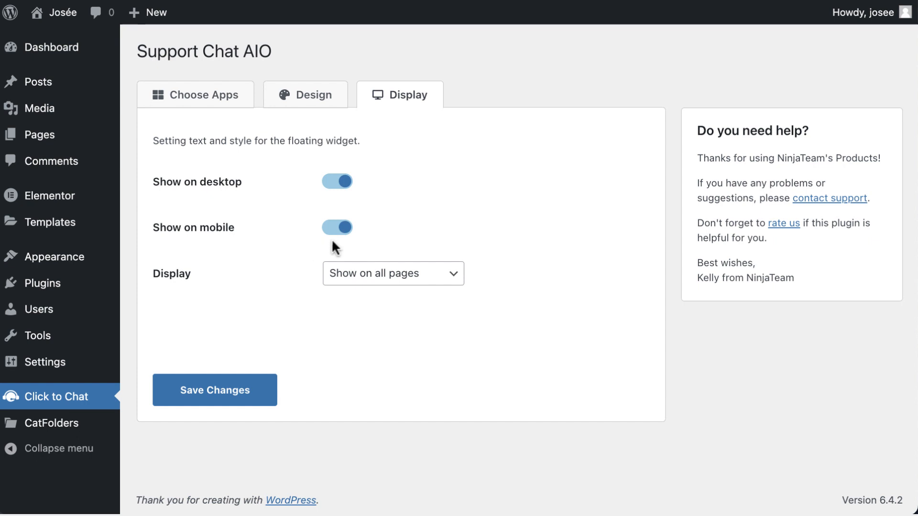
mouse_move(170, 300)
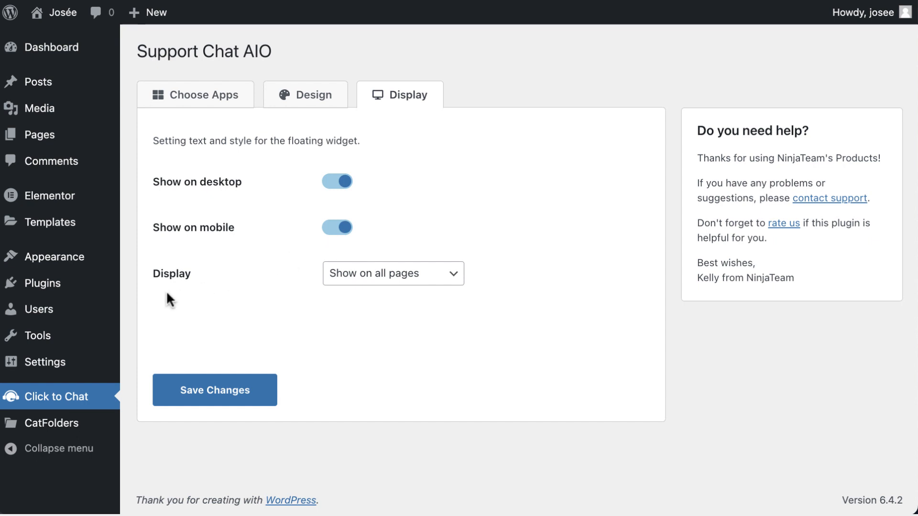
mouse_move(385, 284)
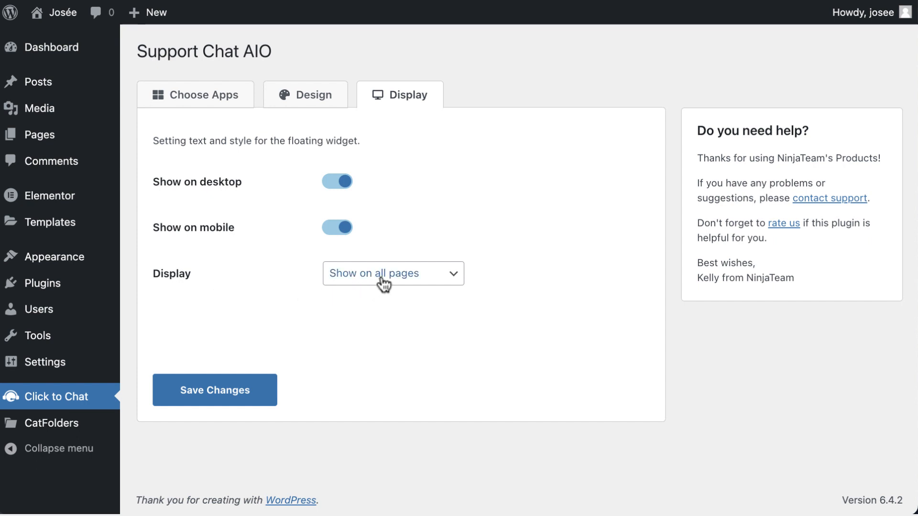
- Keep Show on all pages in the Display dropdown and save the widget settings
click(392, 273)
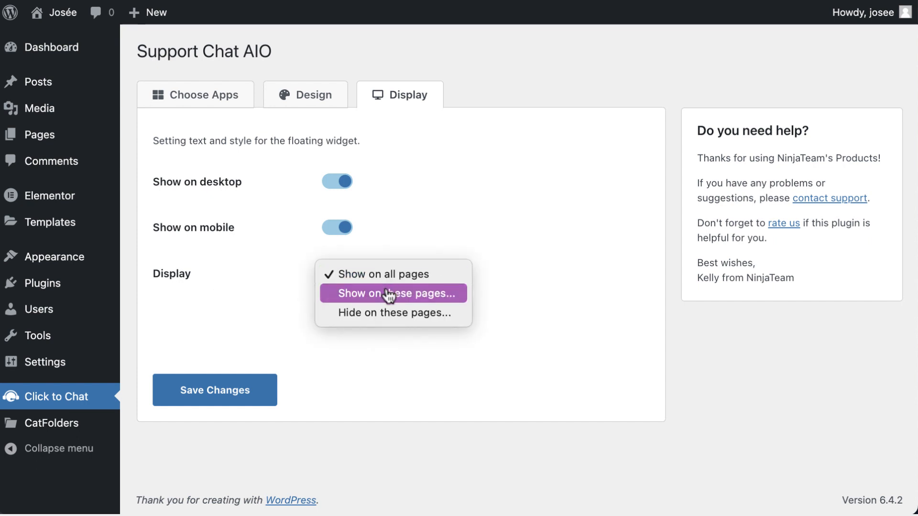
mouse_move(398, 313)
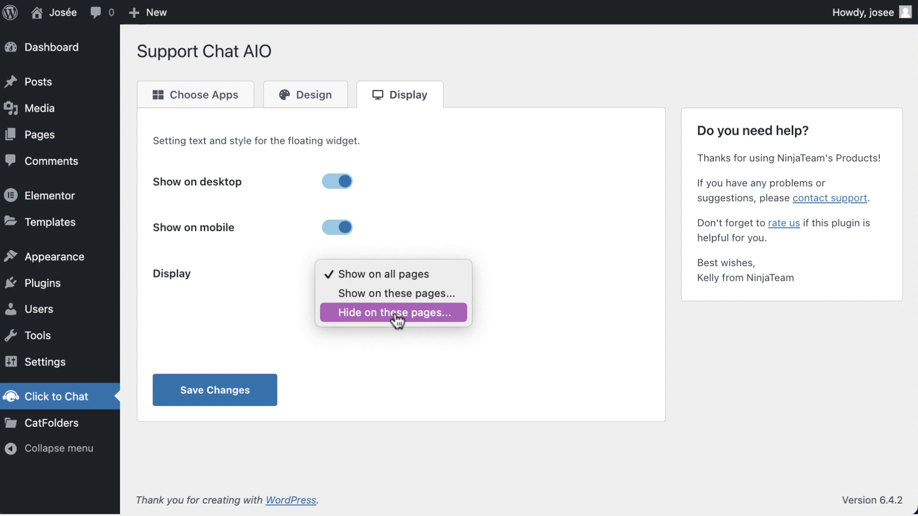
mouse_move(398, 326)
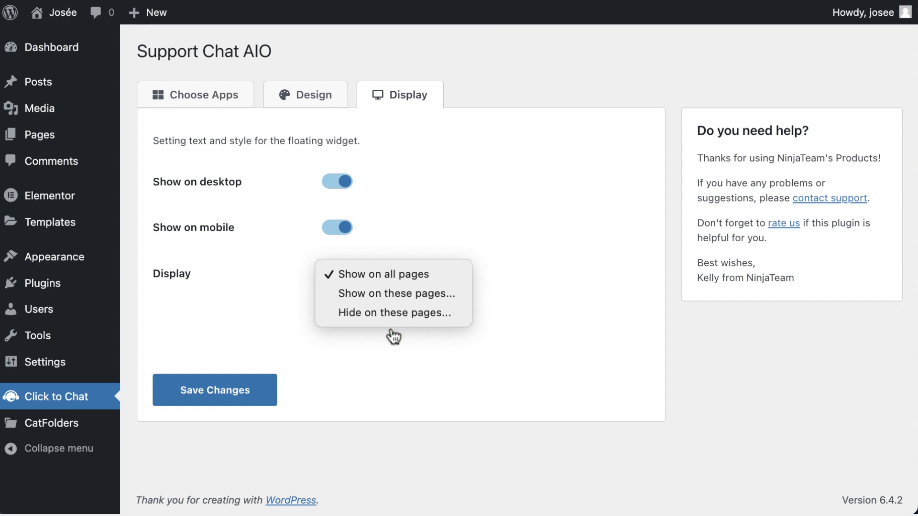
click(385, 273)
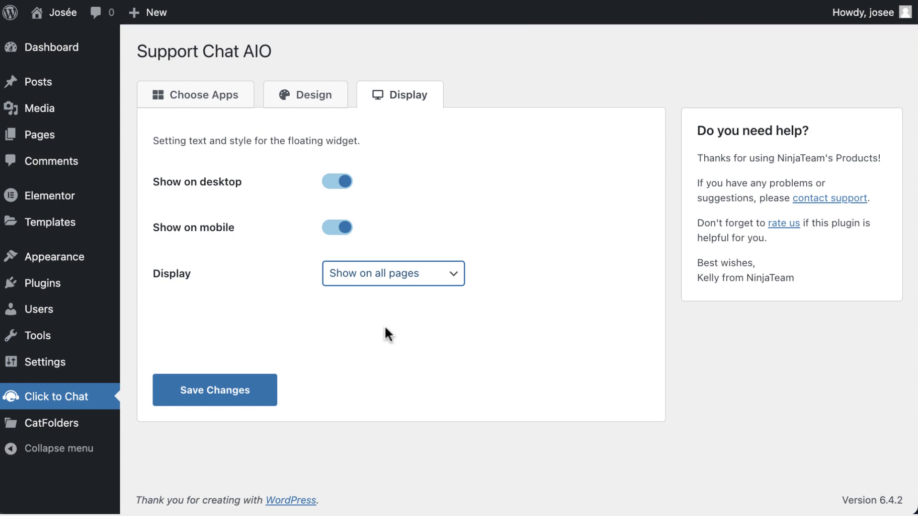
click(214, 390)
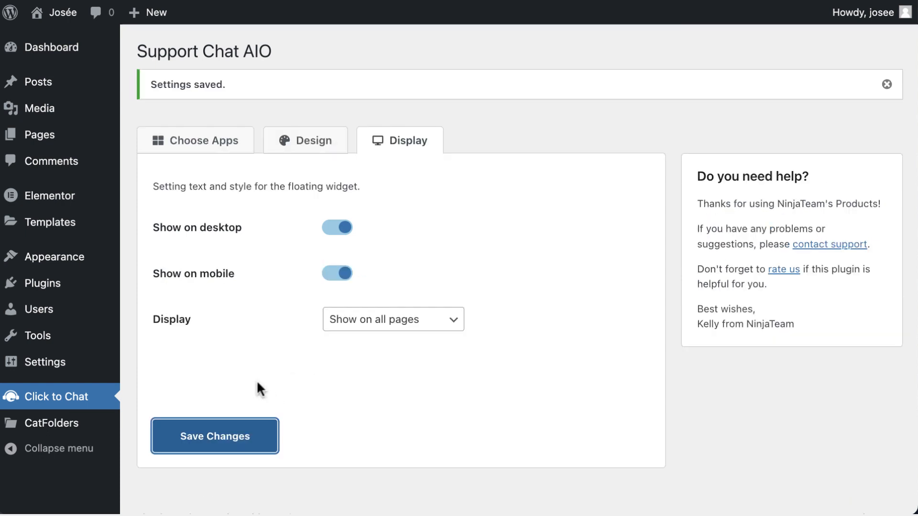
mouse_move(260, 389)
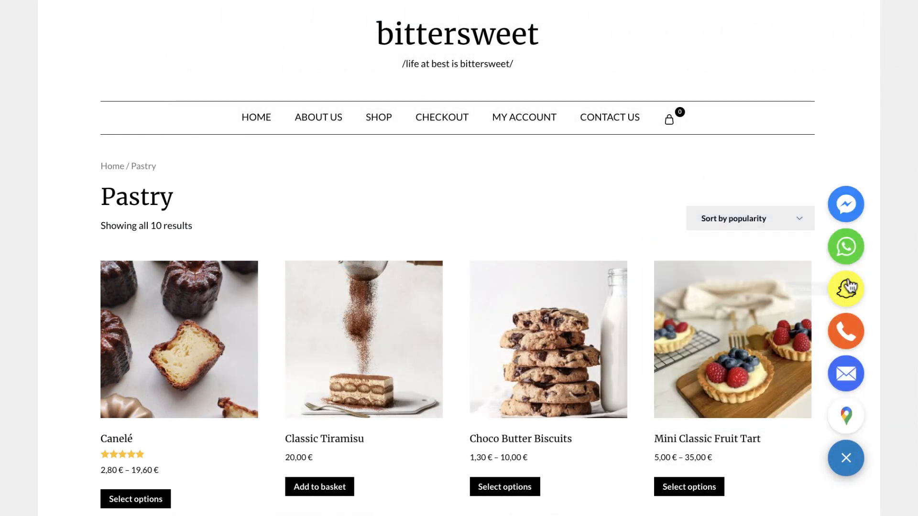
mouse_move(845, 332)
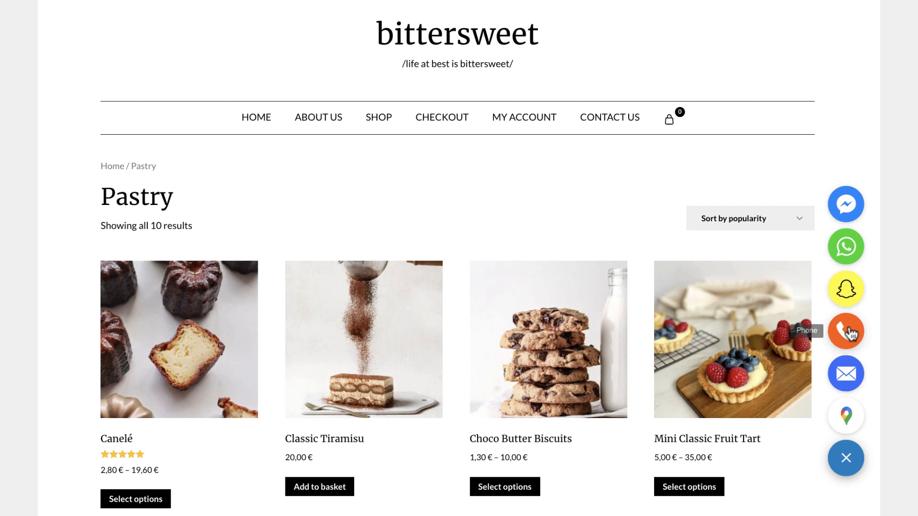
- On the live shop page, try the Maps link in the chat bubble, then close its app list
click(846, 374)
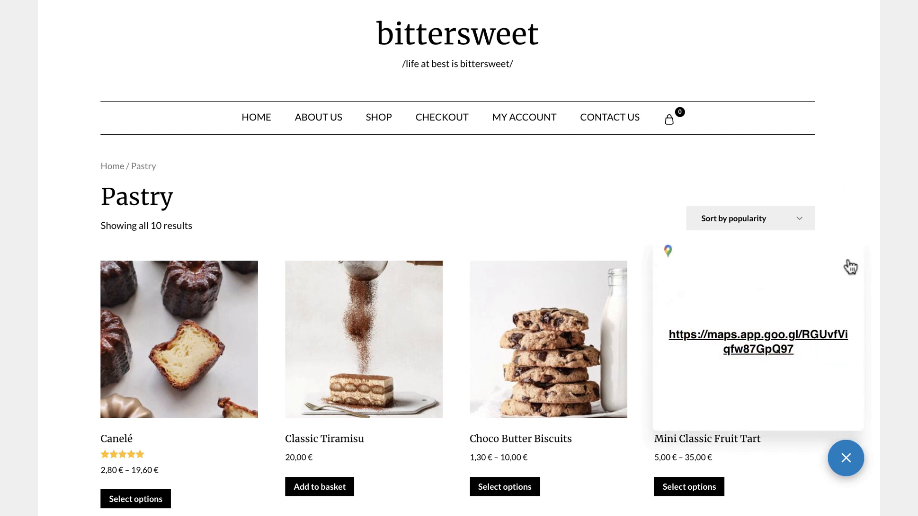
click(846, 458)
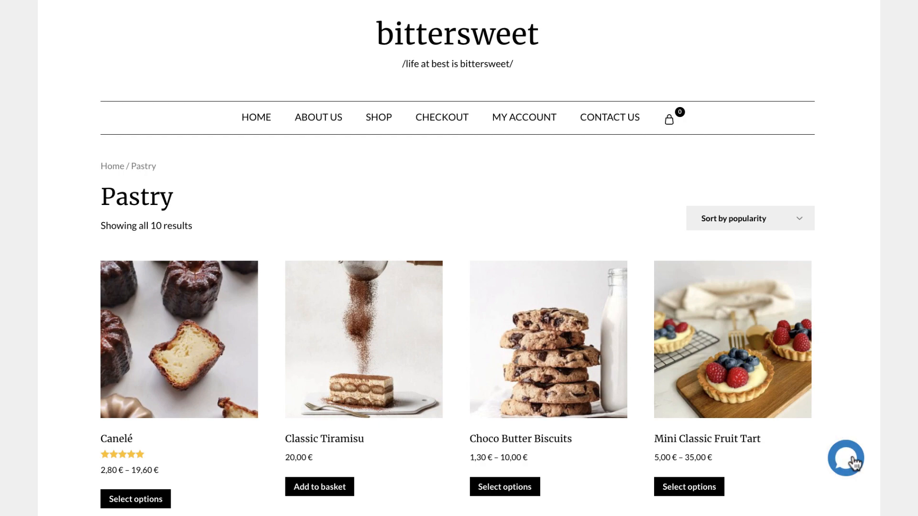